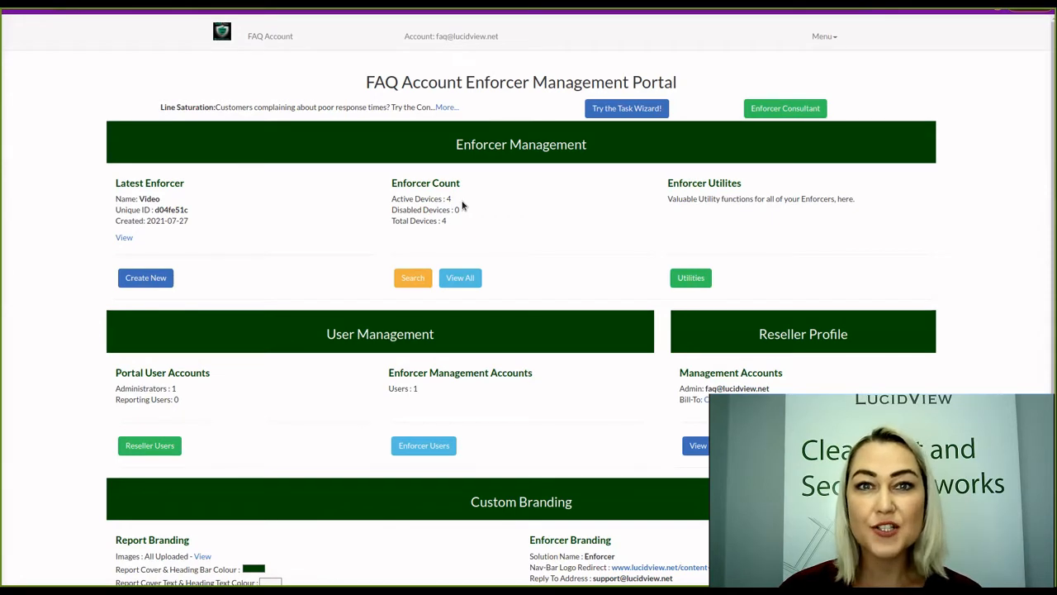
mouse_move(449, 157)
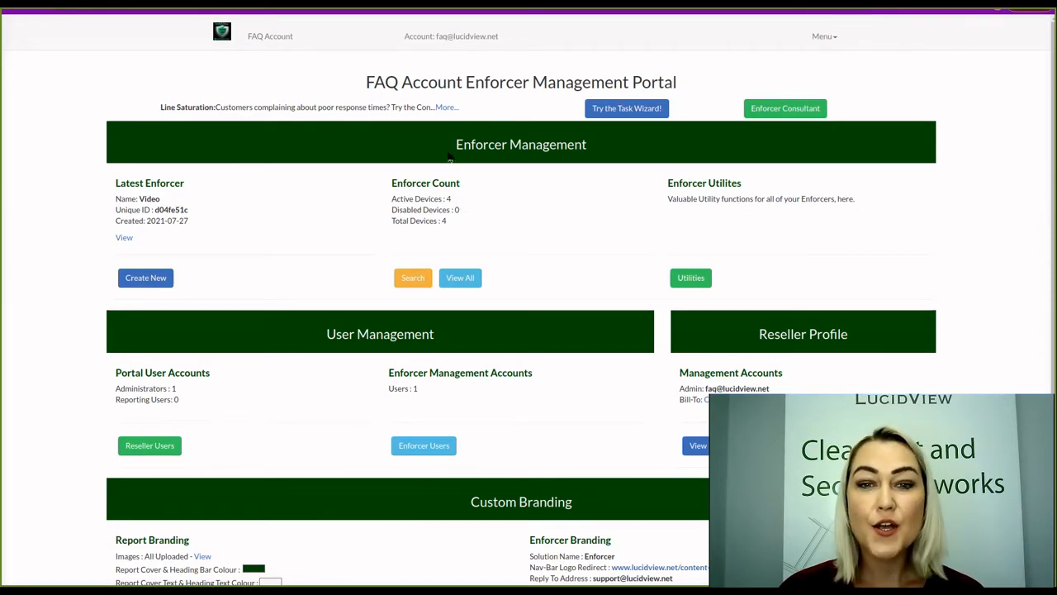
mouse_move(499, 80)
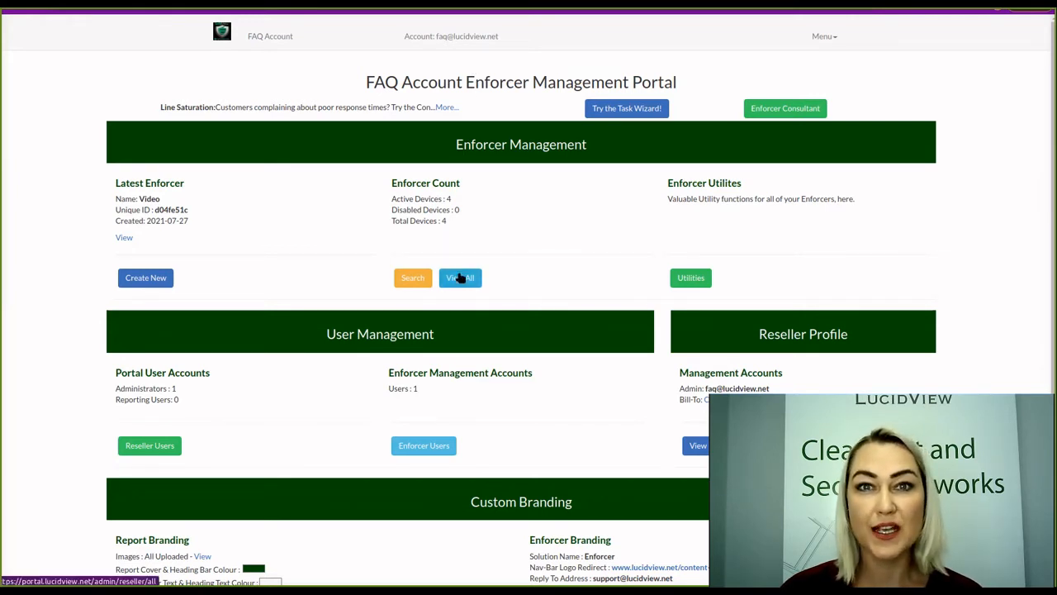
View all enforcers on the FAQ Account and select enforcer d04fe51c's configuration
click(459, 277)
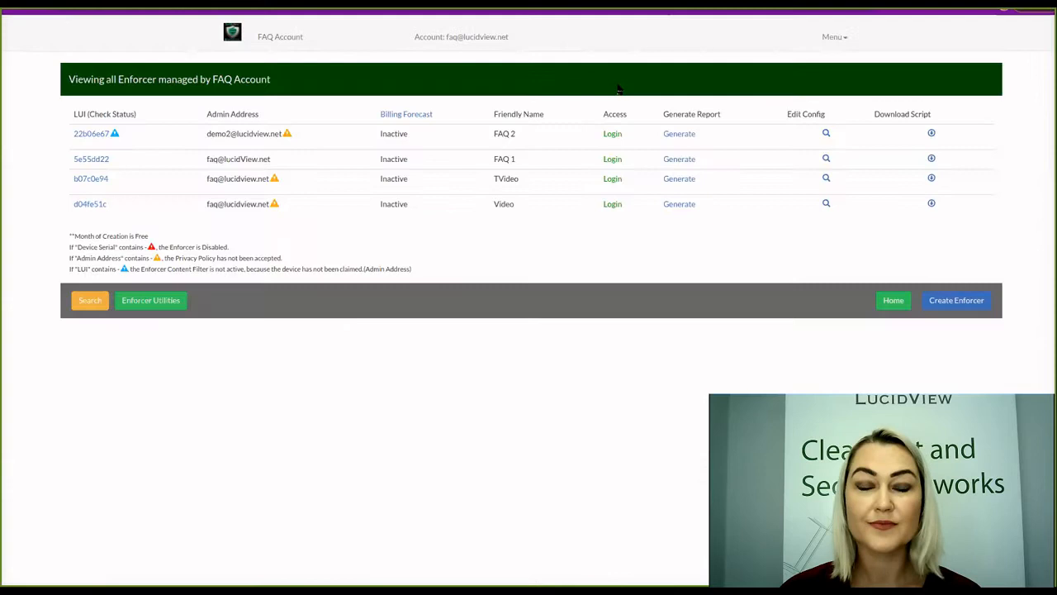
mouse_move(166, 226)
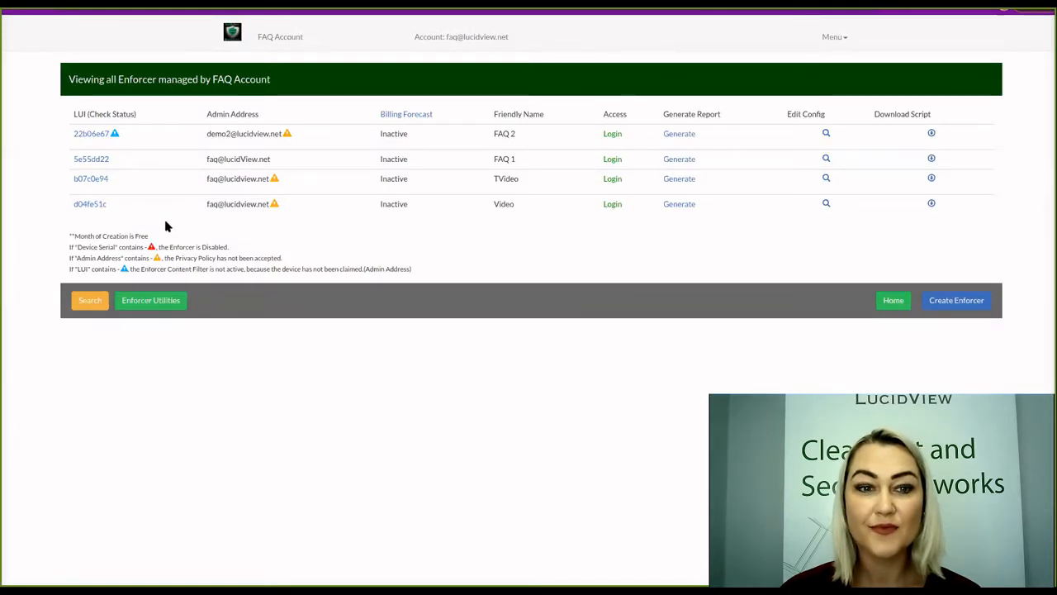
mouse_move(337, 205)
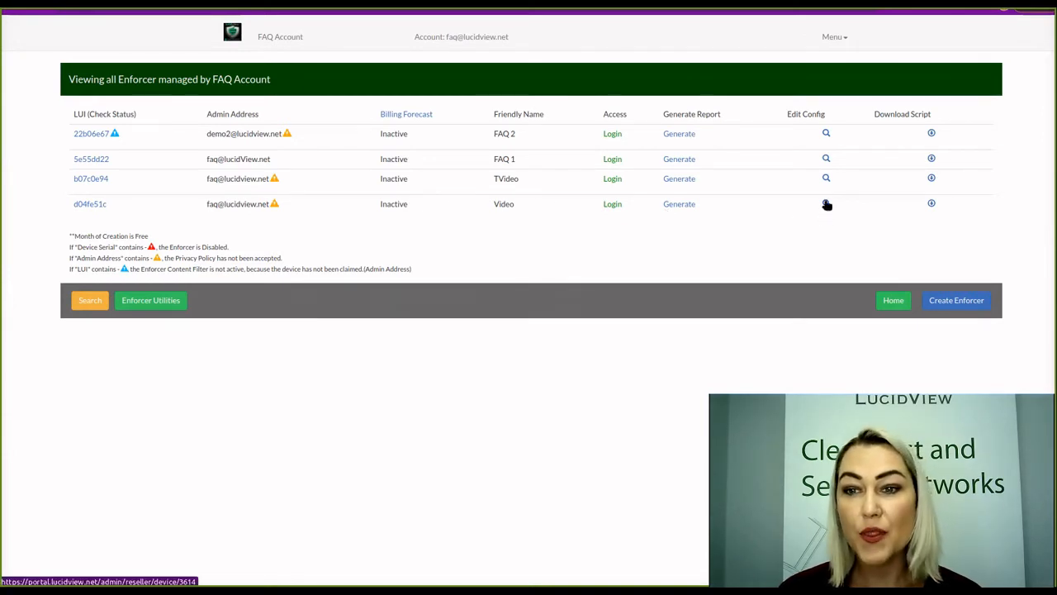
click(826, 205)
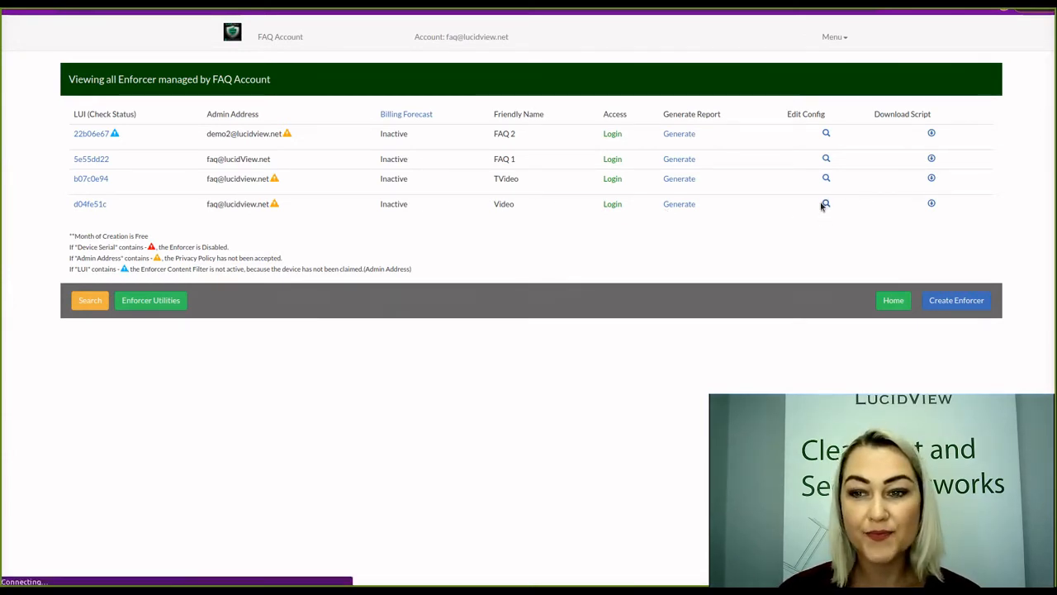
Disable enforcer d04fe51c from its details page and confirm, marking it disabled in the list
click(826, 205)
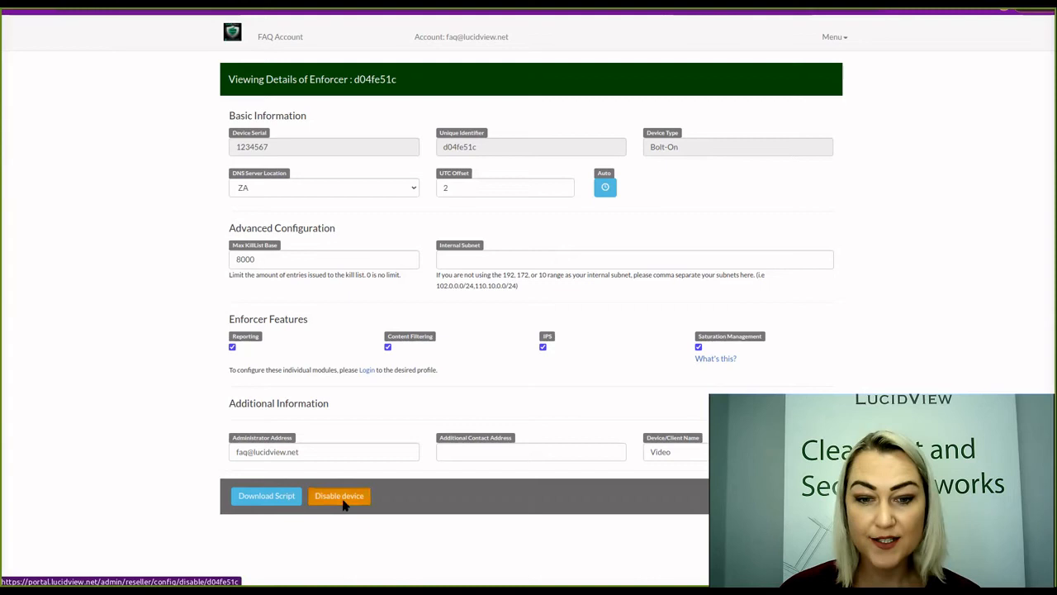
click(339, 495)
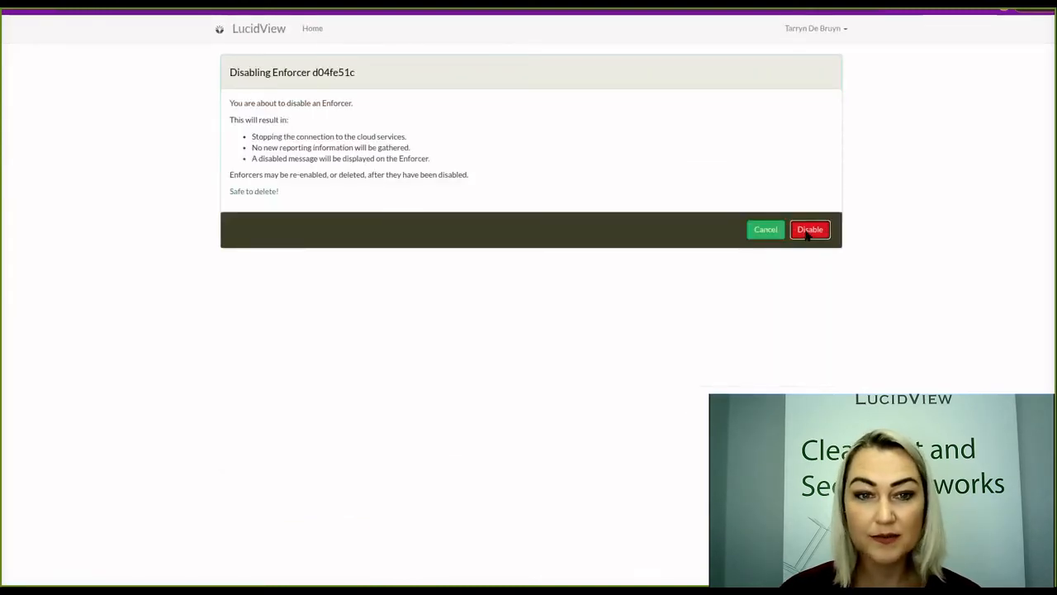
click(809, 228)
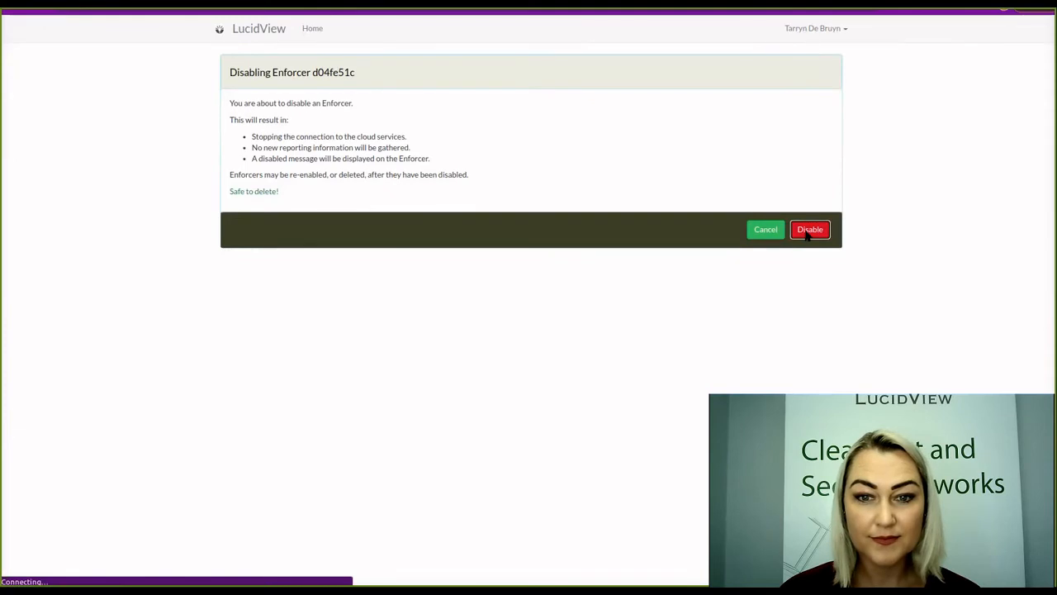
click(810, 228)
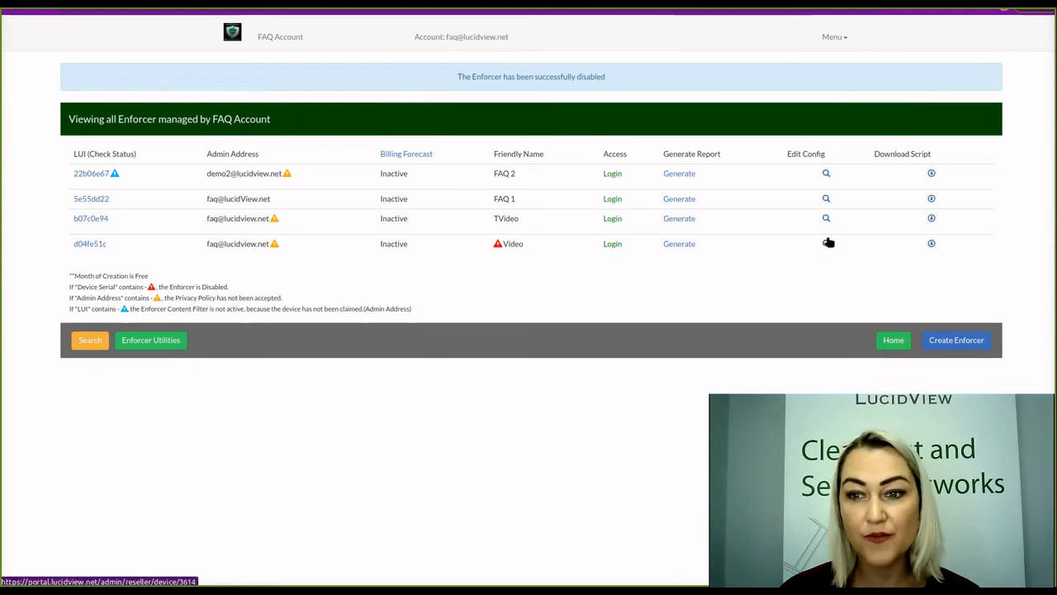
Delete the disabled enforcer d04fe51c and confirm, leaving three enforcers listed
click(826, 243)
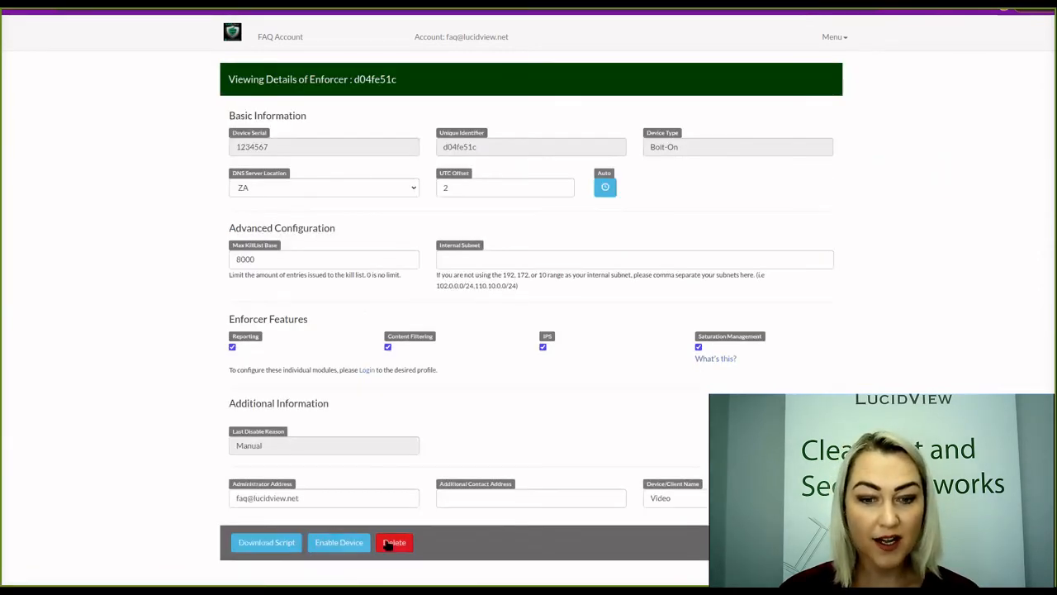
click(393, 542)
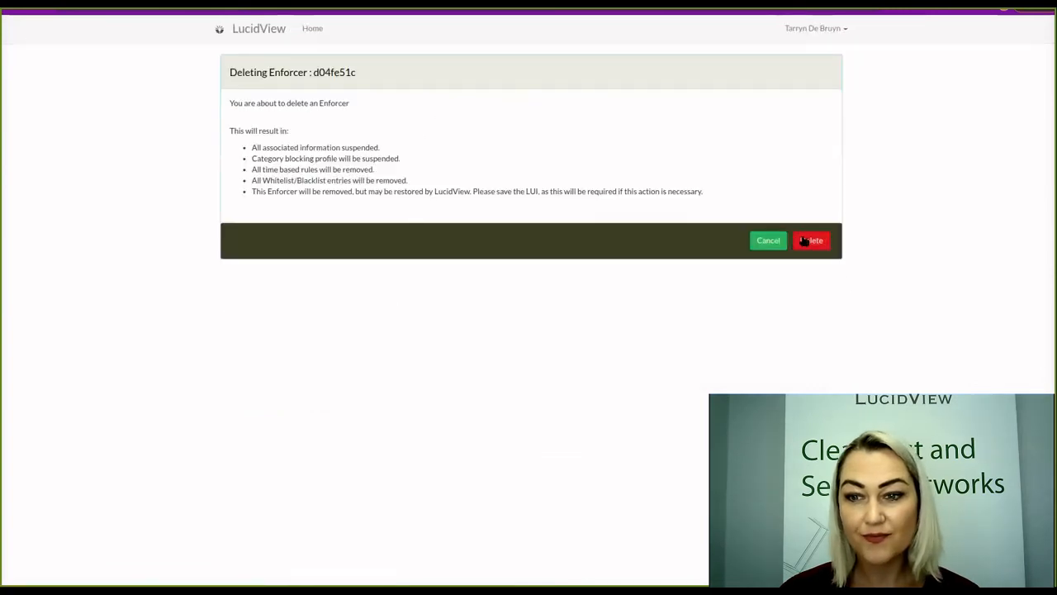
click(811, 241)
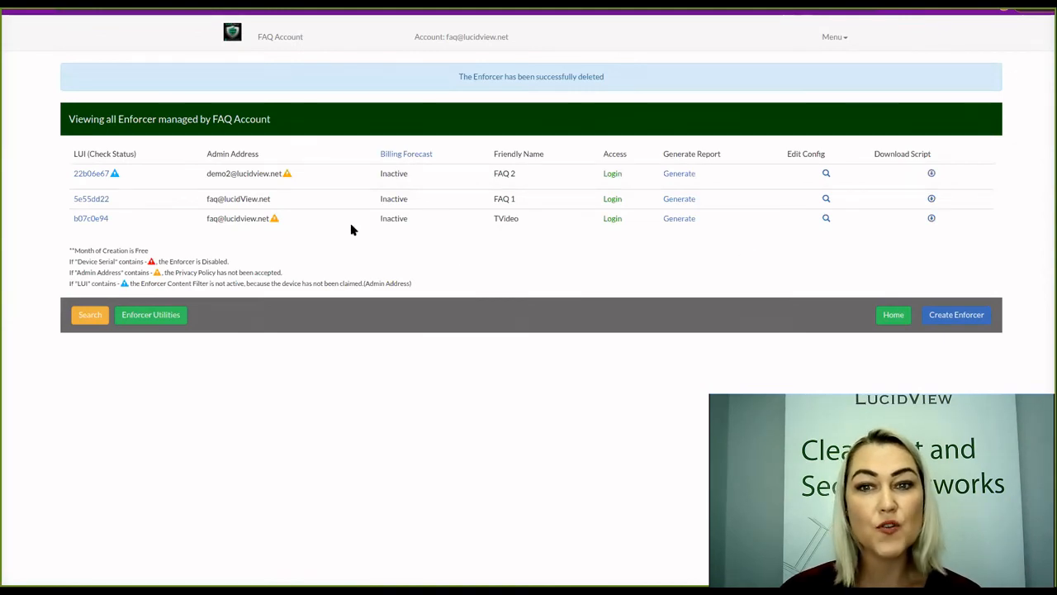
mouse_move(518, 238)
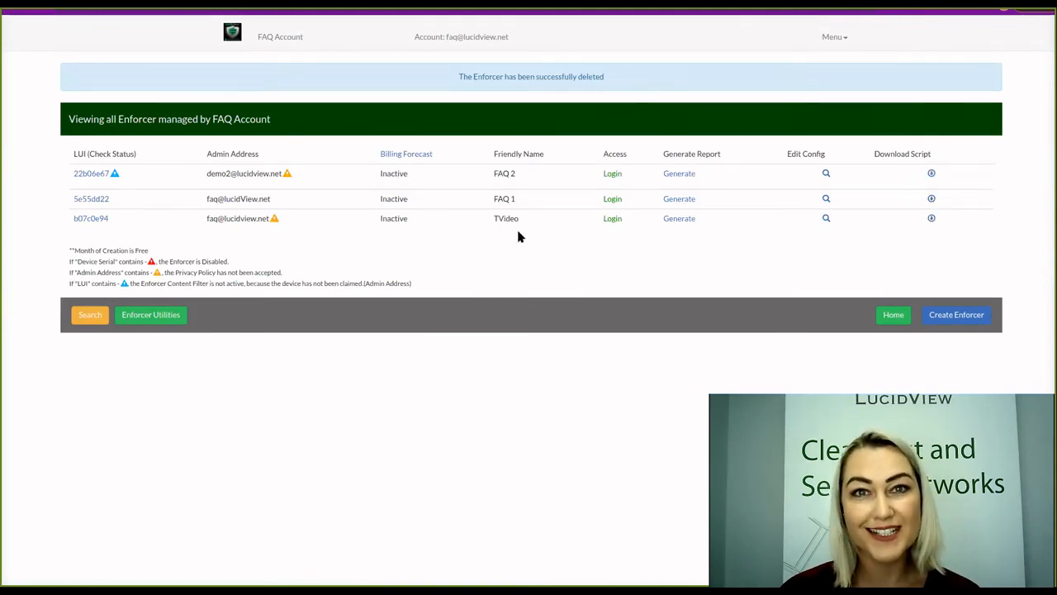